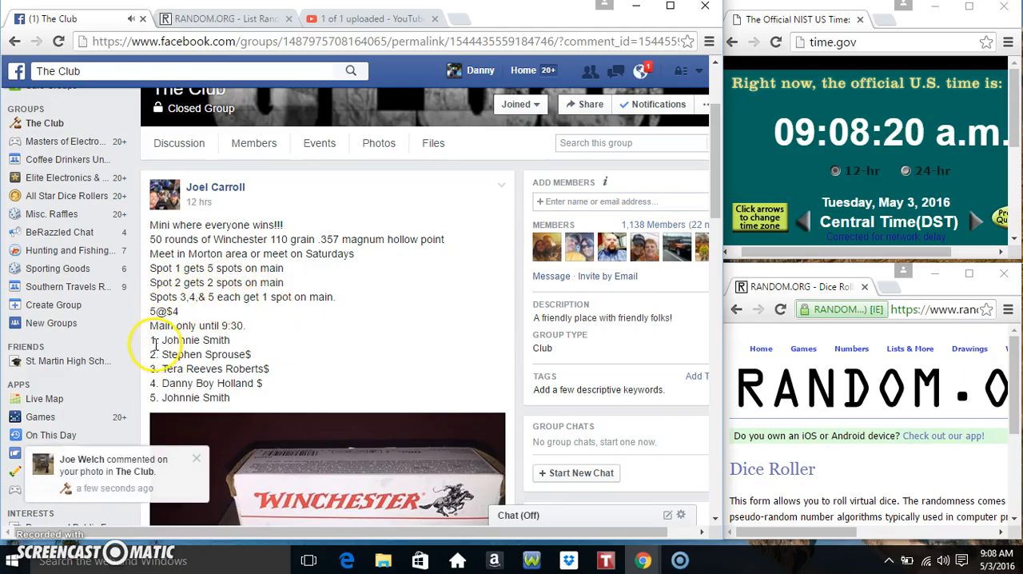
Copy the five numbered raffle entries and start a 'live' comment in the thread
drag(150, 339, 285, 397)
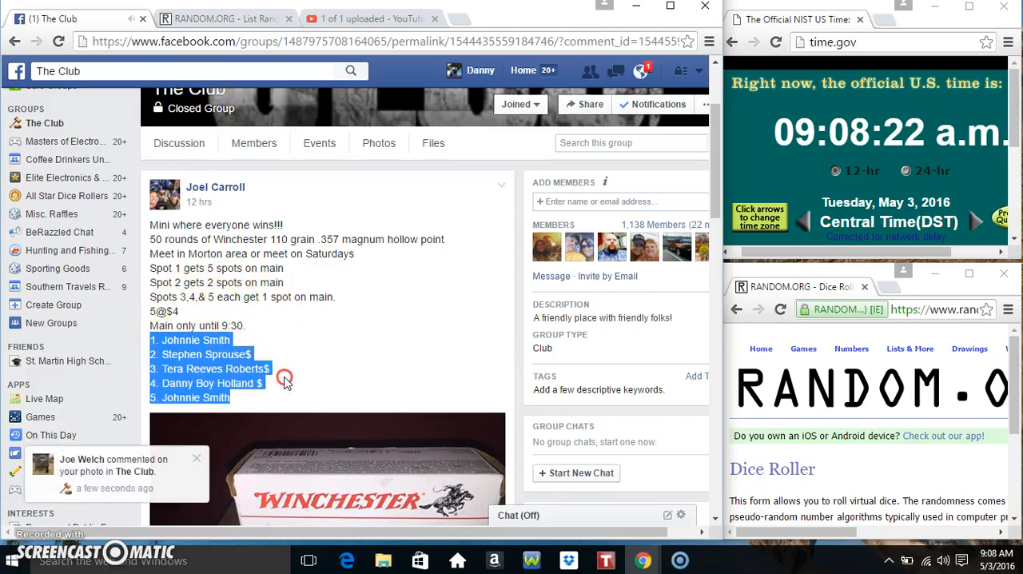
scroll(down, 3)
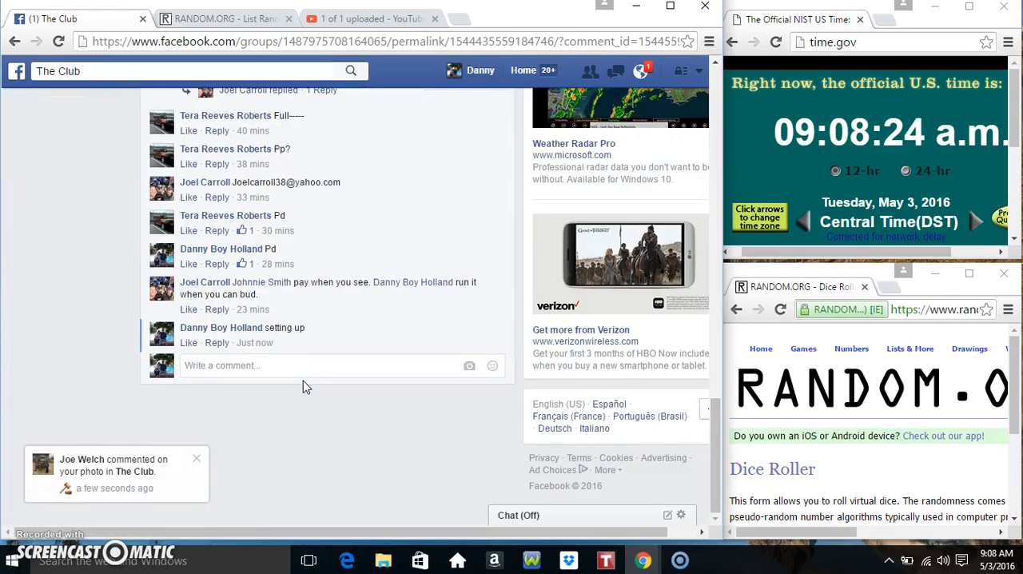
text(liv)
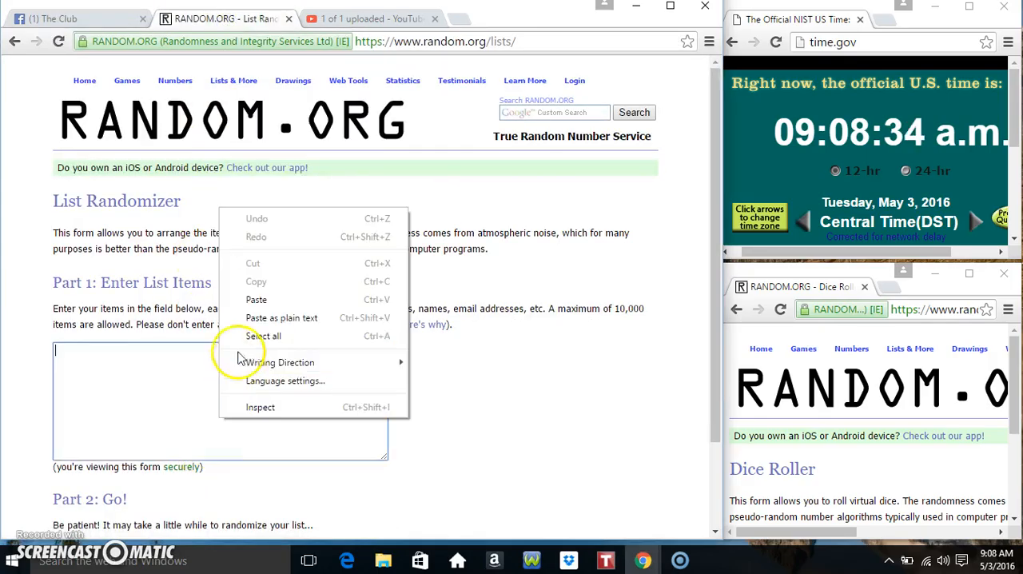
Paste the five raffle names into the List Randomizer and roll two dice (1 and 6)
click(255, 299)
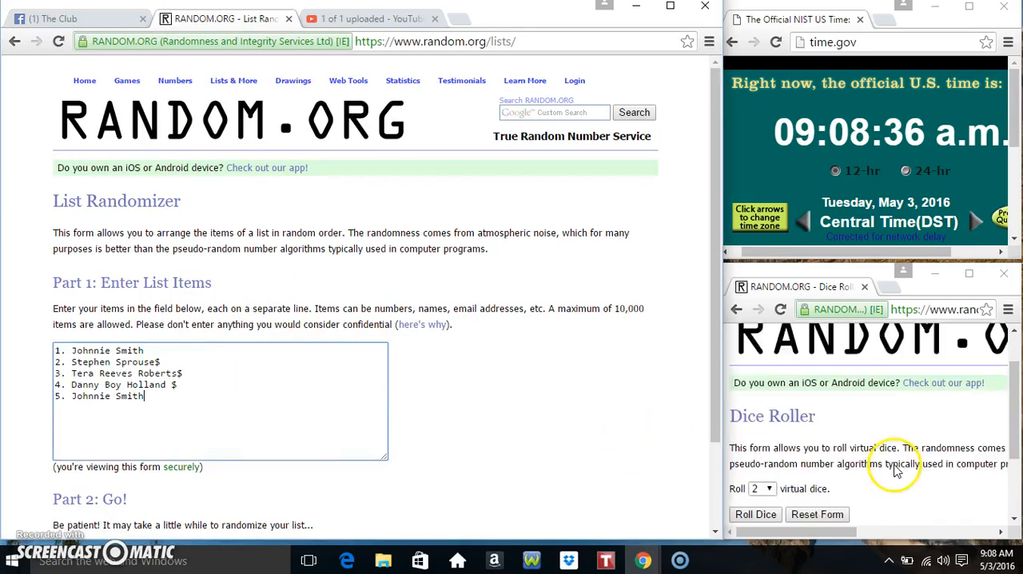
scroll(down, 3)
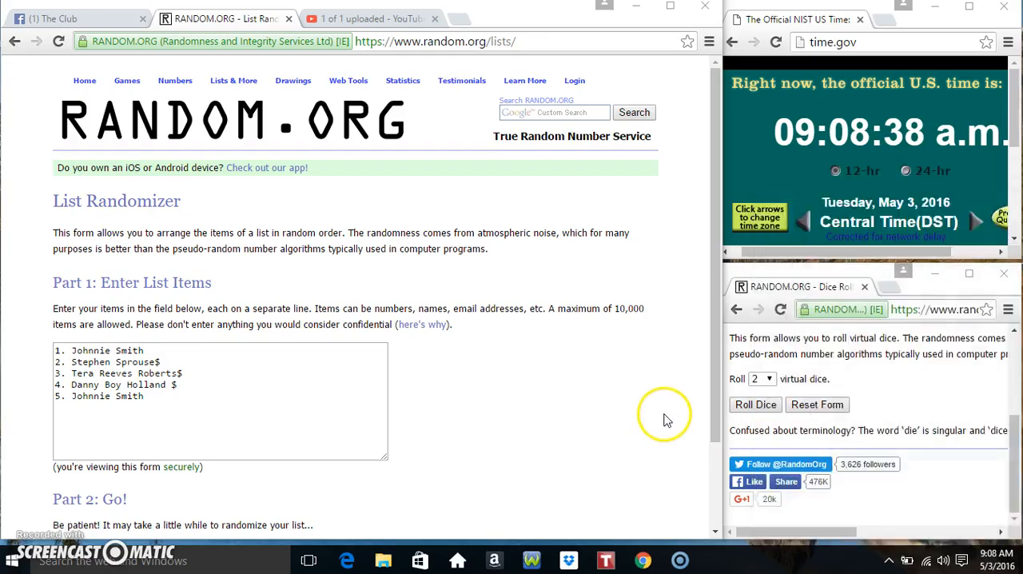
click(755, 403)
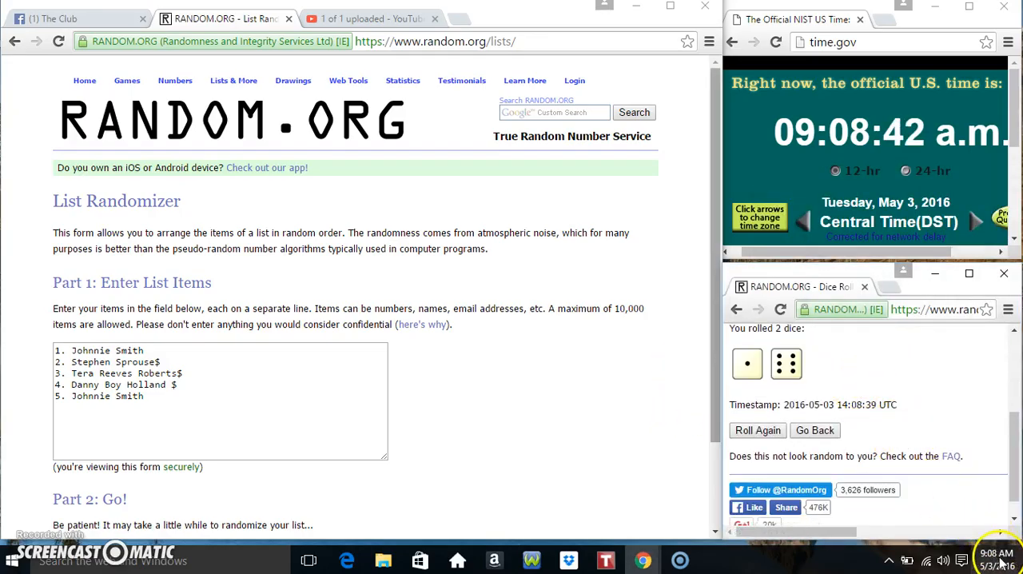
click(995, 554)
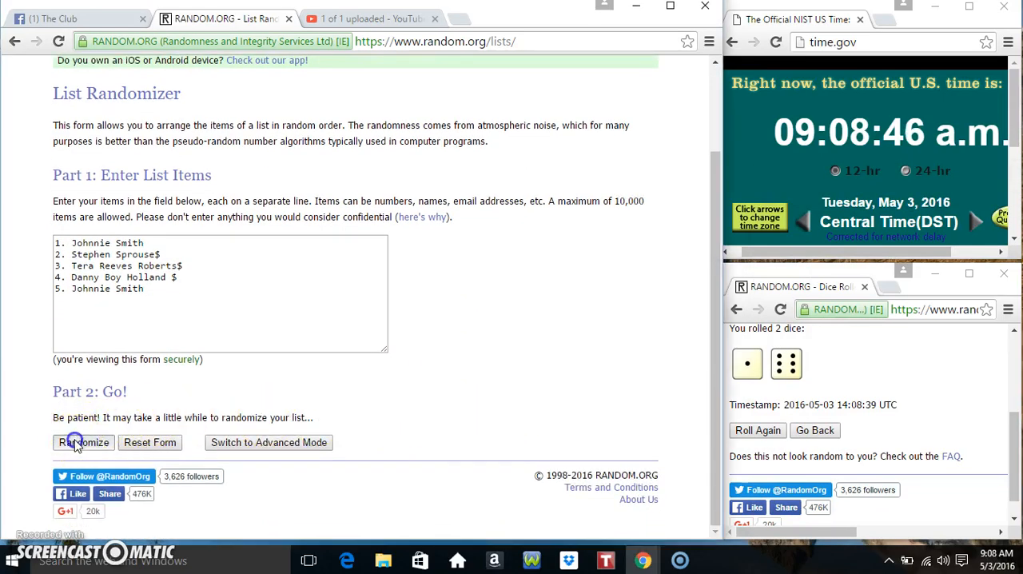
Randomize the raffle list and shuffle it again several times, checking the item count
click(82, 442)
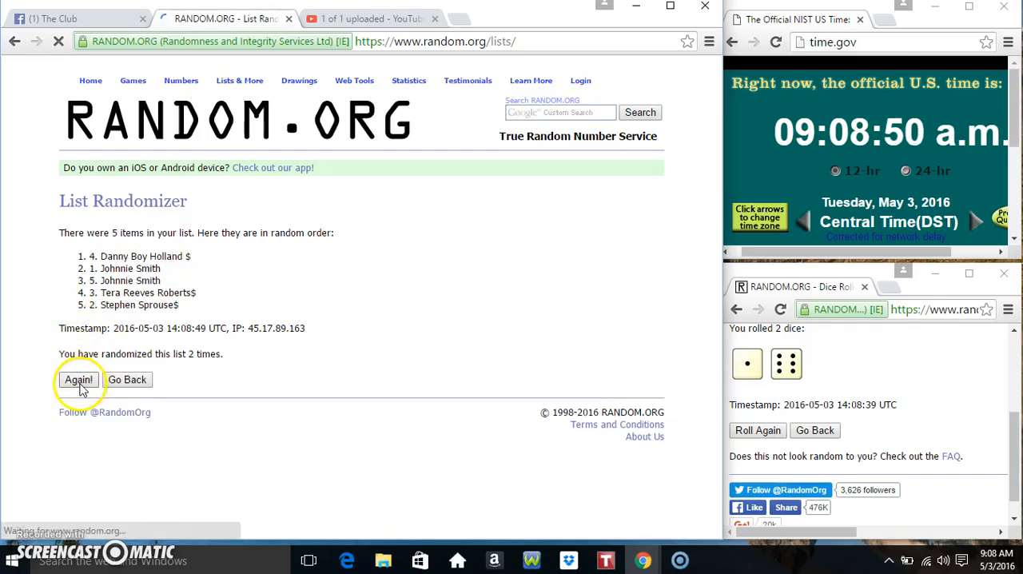
click(78, 379)
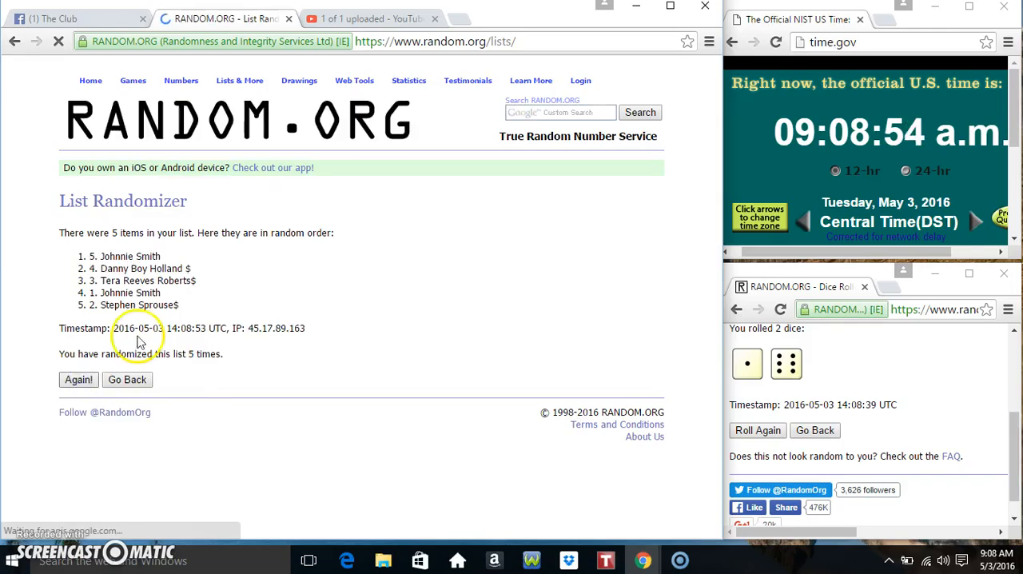
click(78, 378)
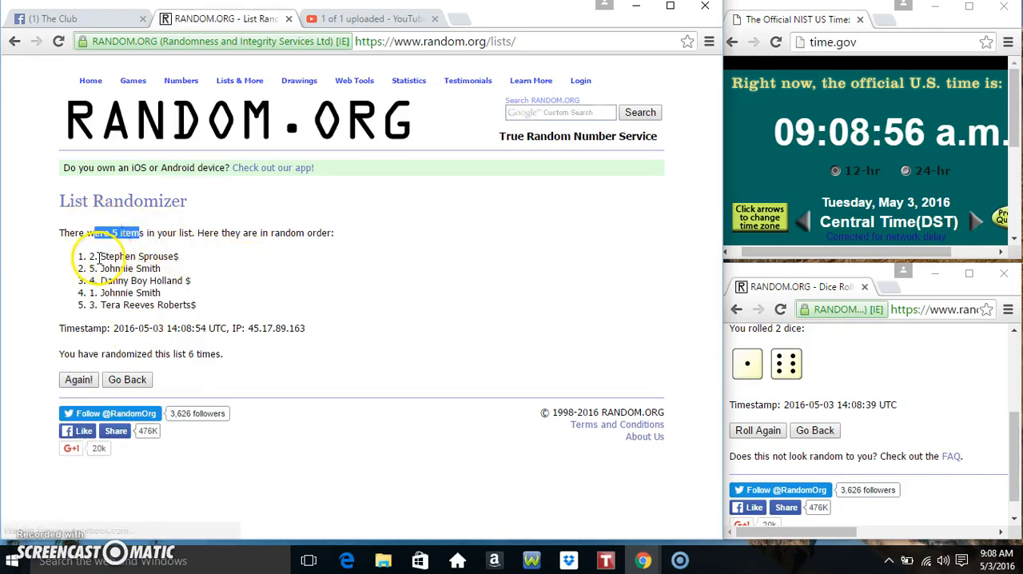
double_click(140, 304)
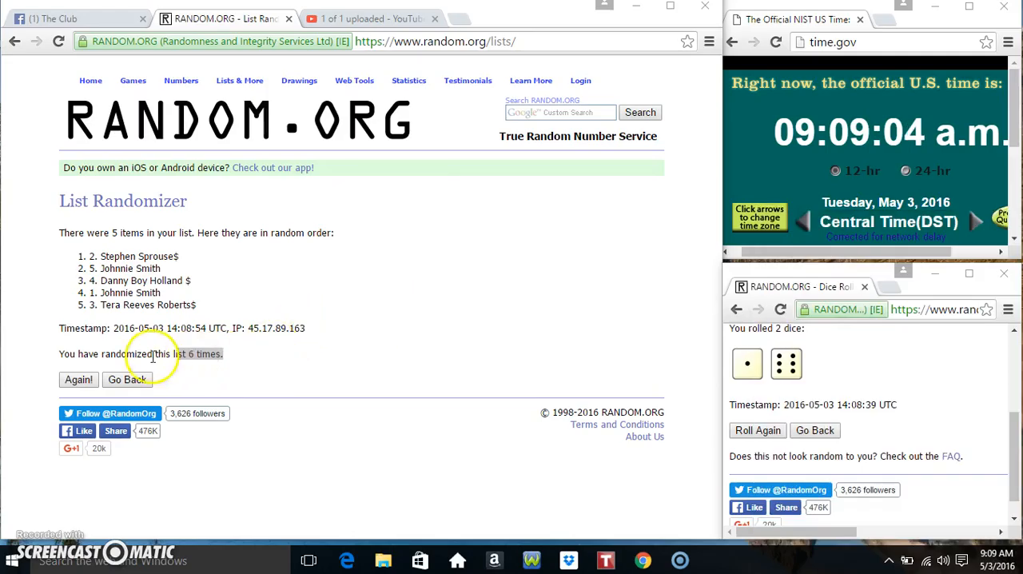
Shuffle the list a seventh time, glance at Facebook, and return to the results
click(77, 378)
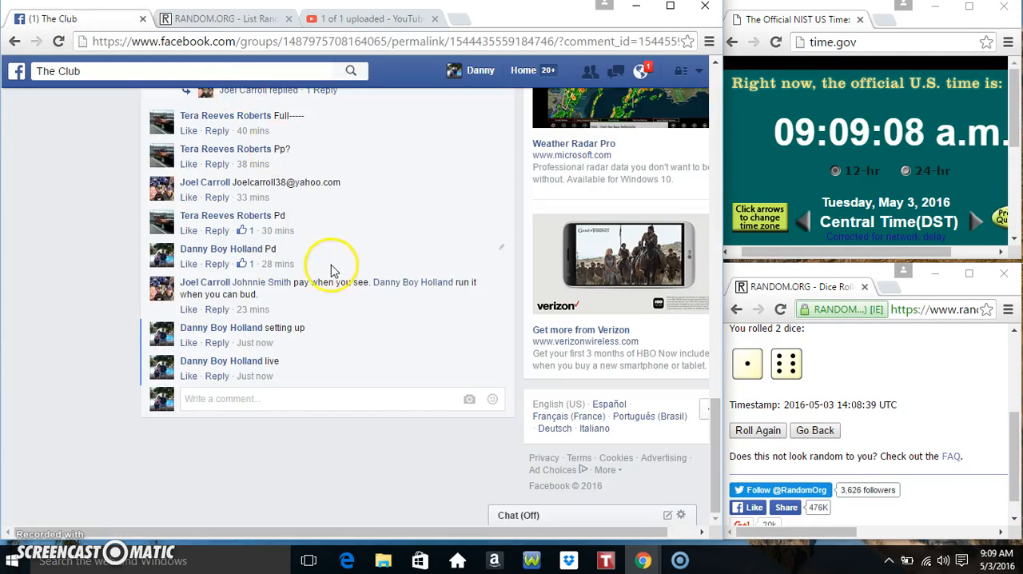
scroll(up, 3)
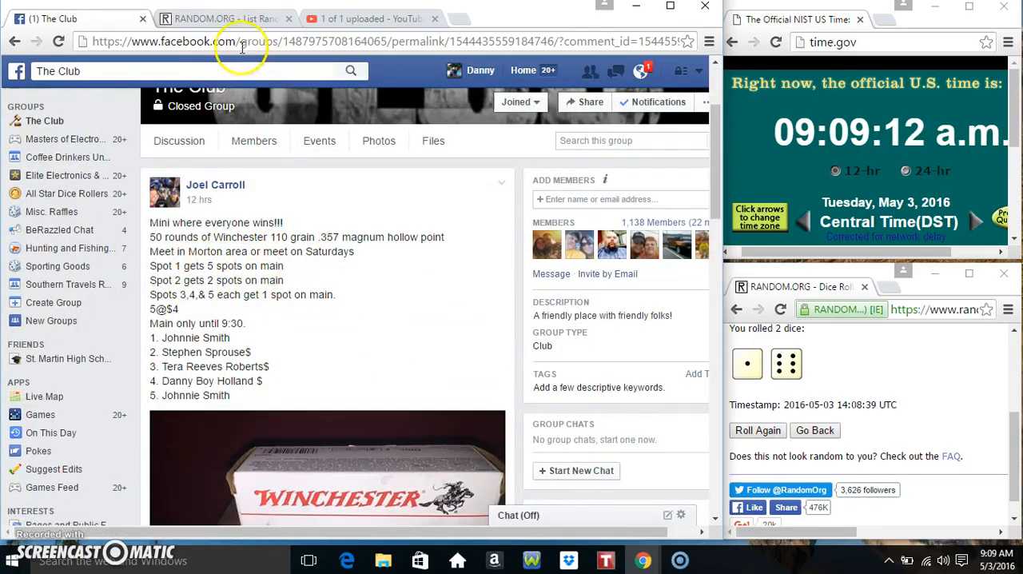
click(224, 19)
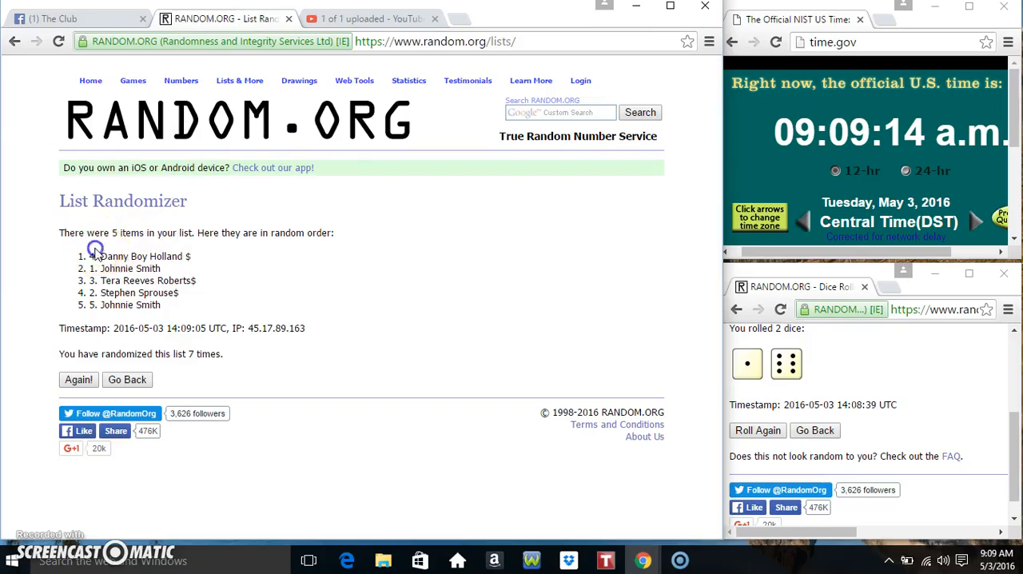
Highlight the top two shuffled entries, with Johnnie Smith in second place
double_click(120, 269)
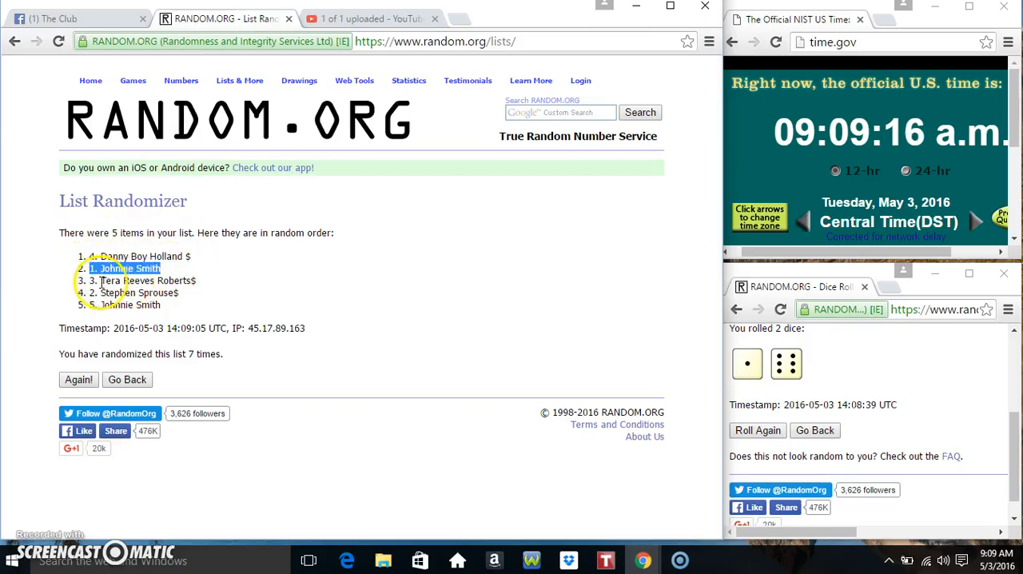
drag(123, 267, 183, 304)
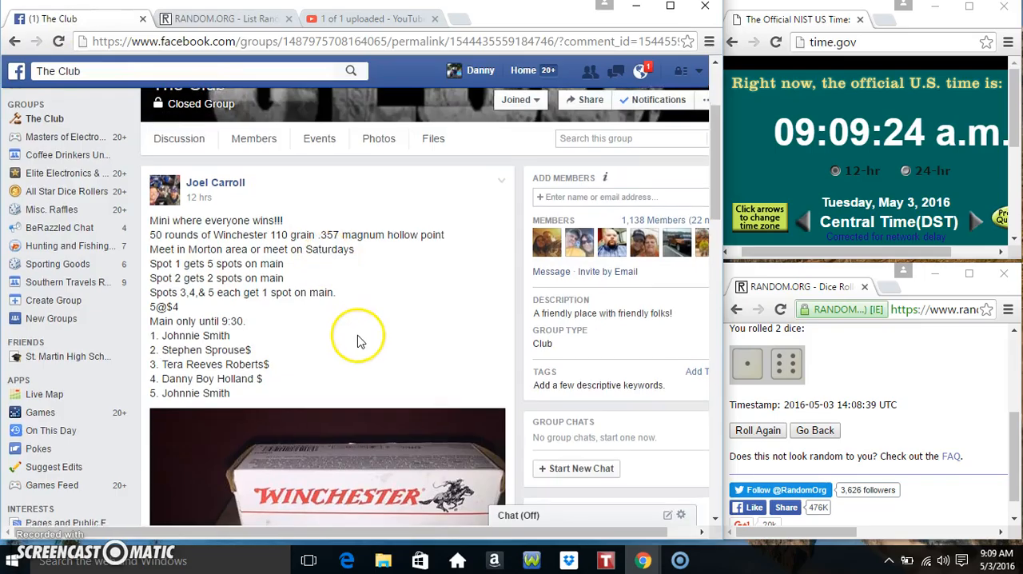
Post the 'done' comment in the raffle thread and show the 9:09 am time
scroll(down, 3)
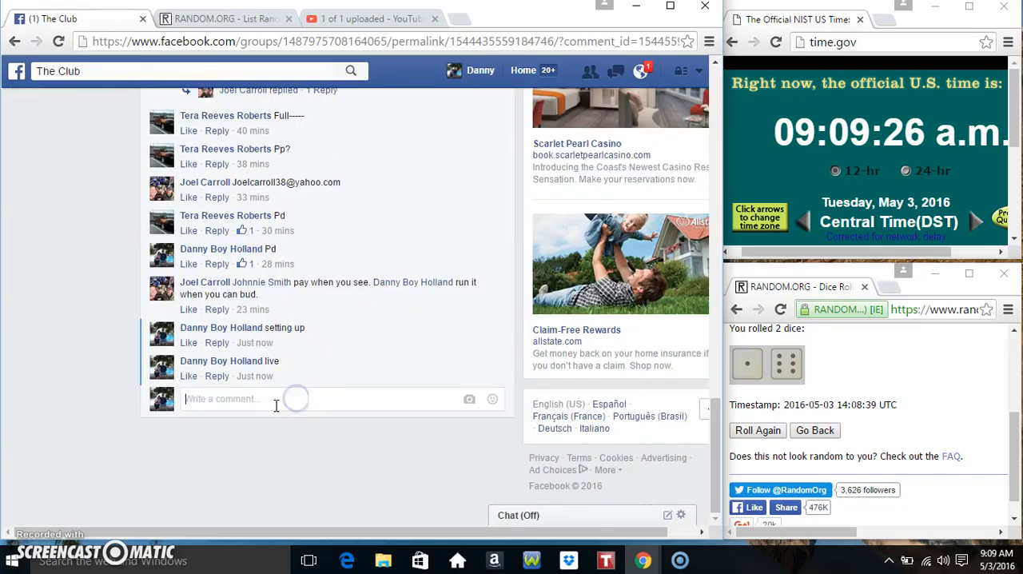
key(Return)
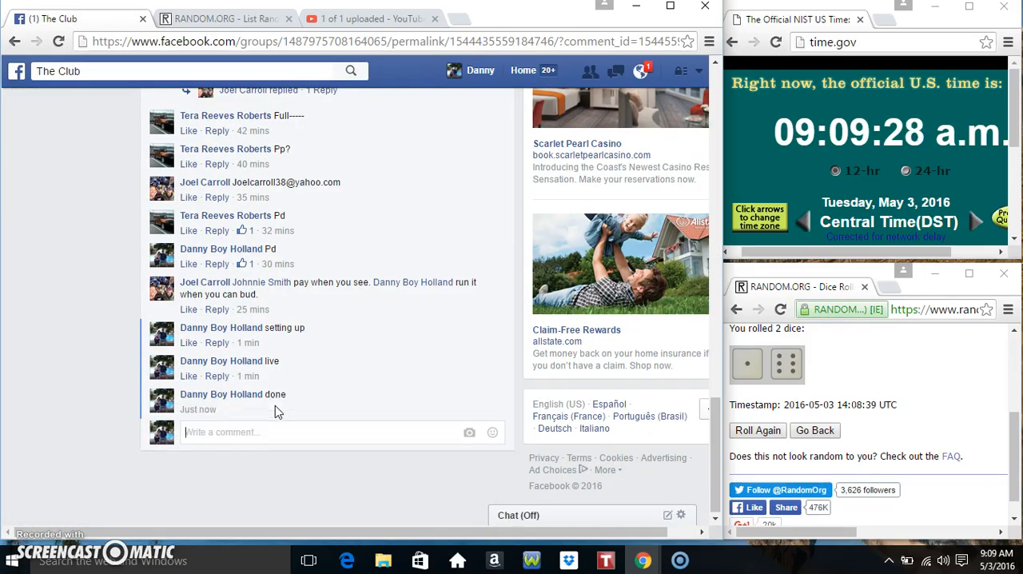
mouse_move(250, 409)
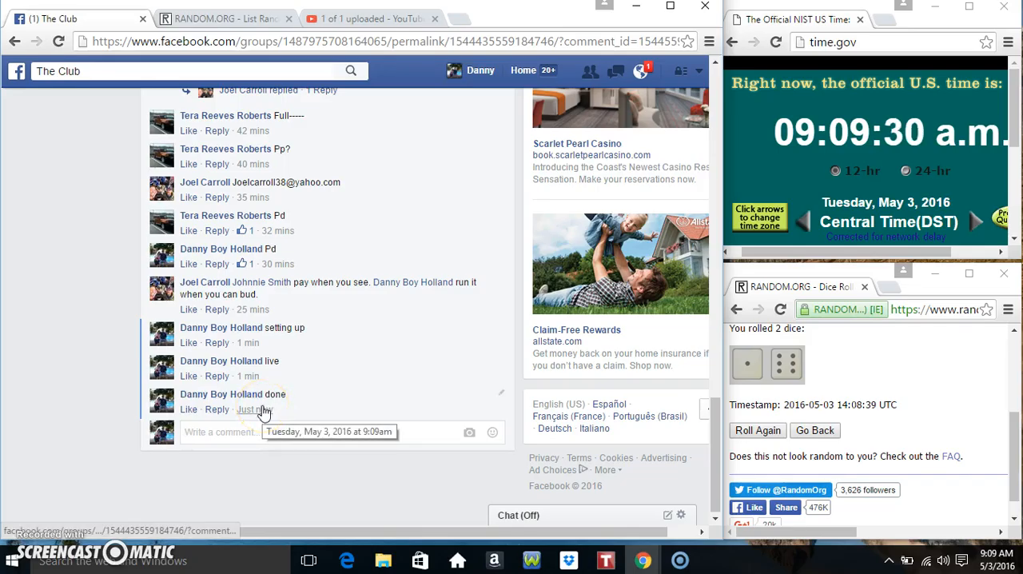
click(997, 559)
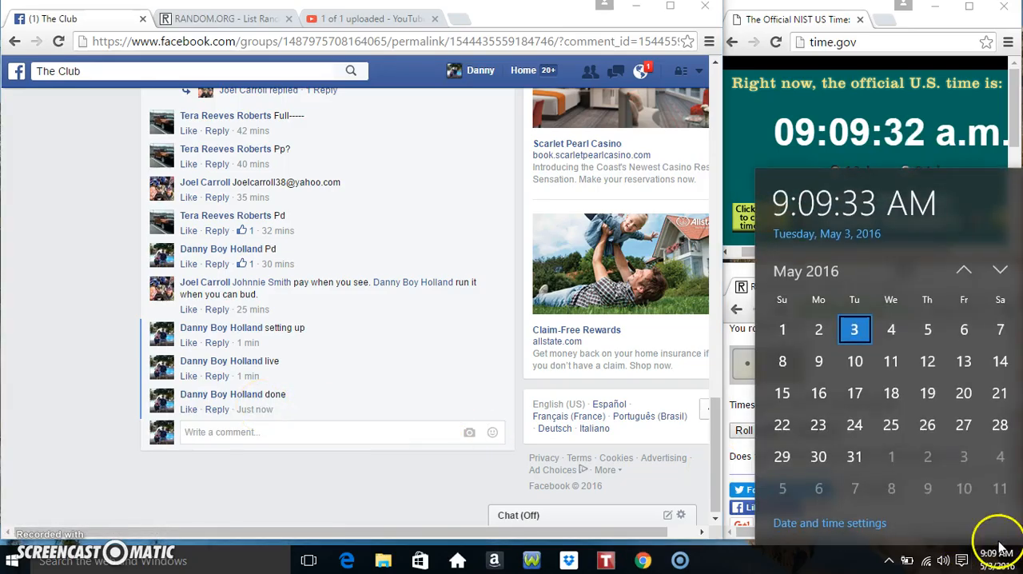